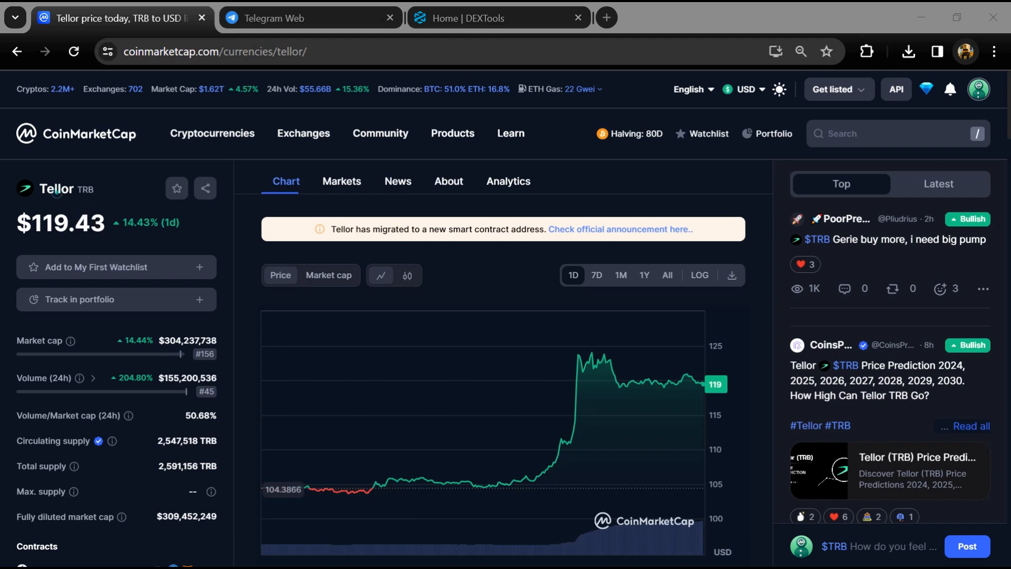
# Select the Tellor token name and scroll the stats panel down to the community post composer
pyautogui.doubleClick(56, 188)
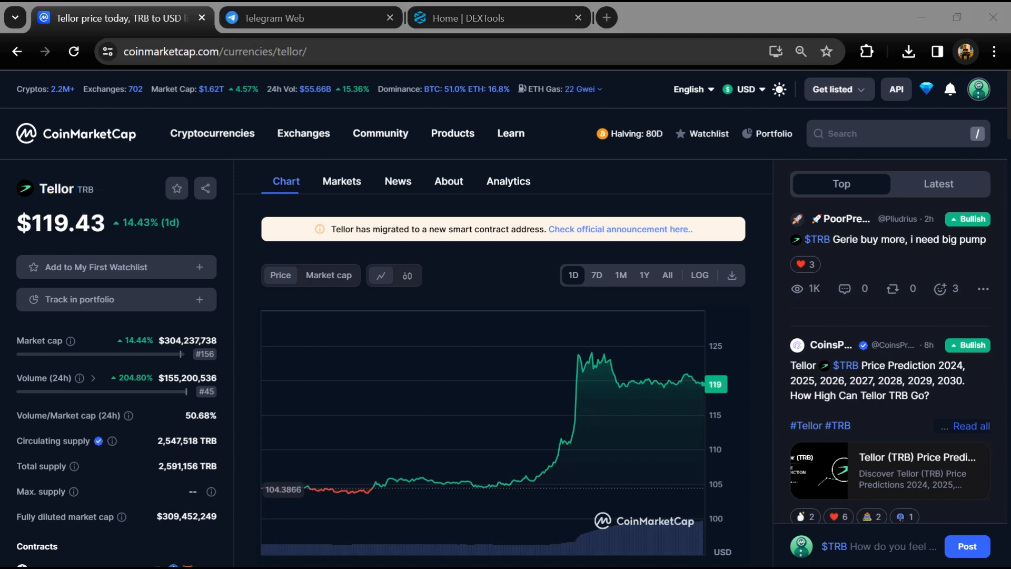
pyautogui.doubleClick(57, 188)
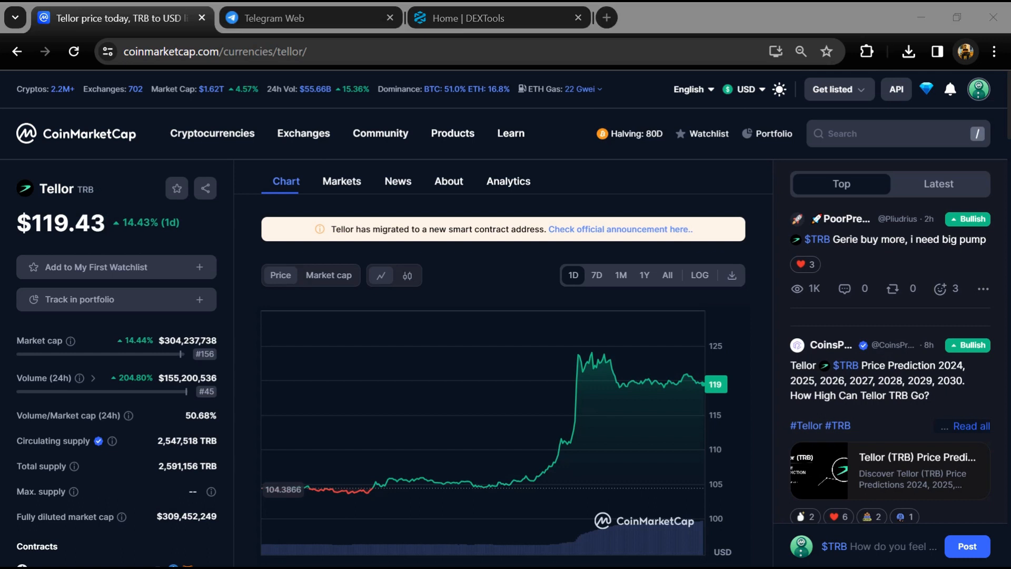
pyautogui.doubleClick(57, 189)
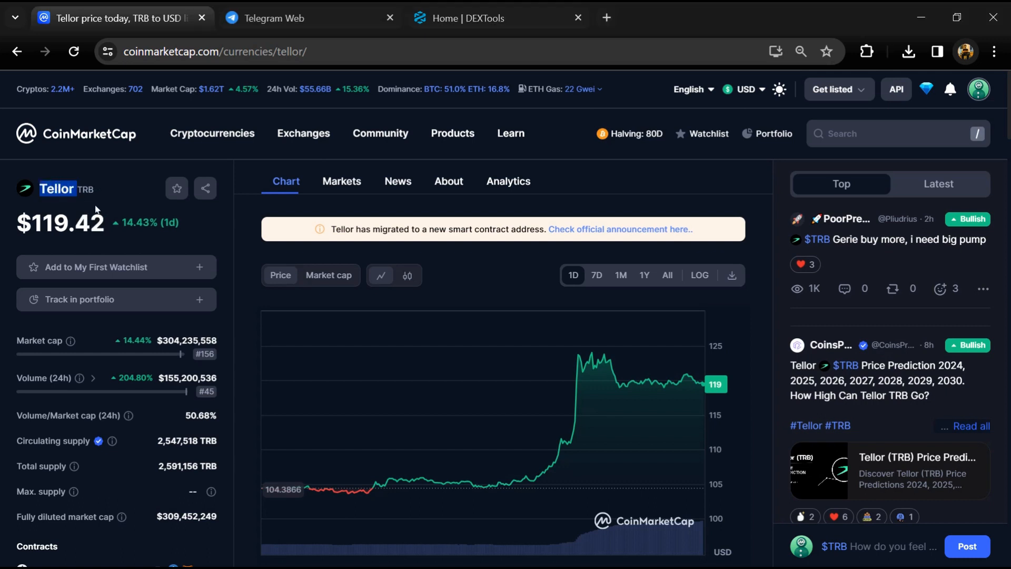
pyautogui.scroll(-3)
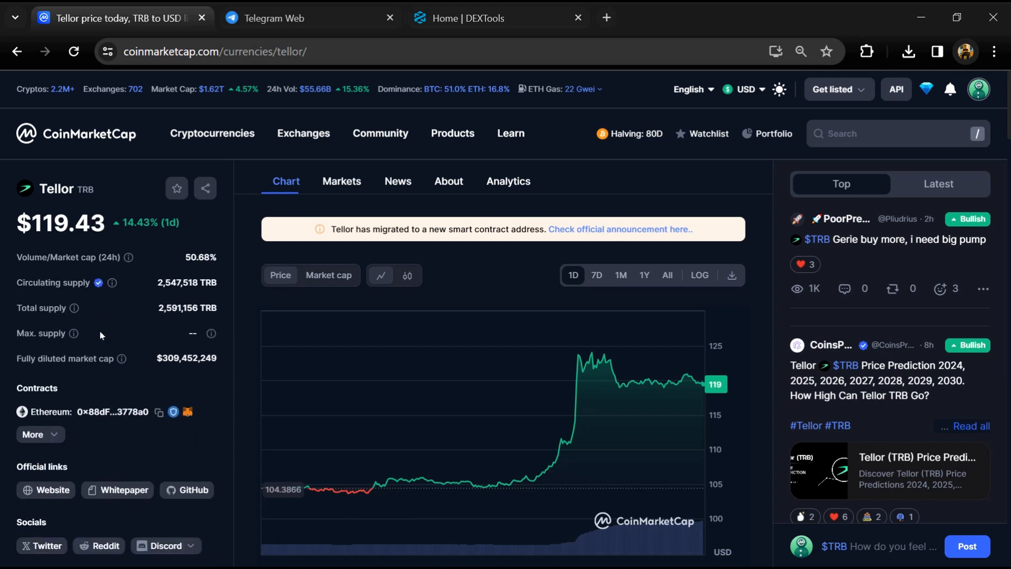
pyautogui.scroll(-3)
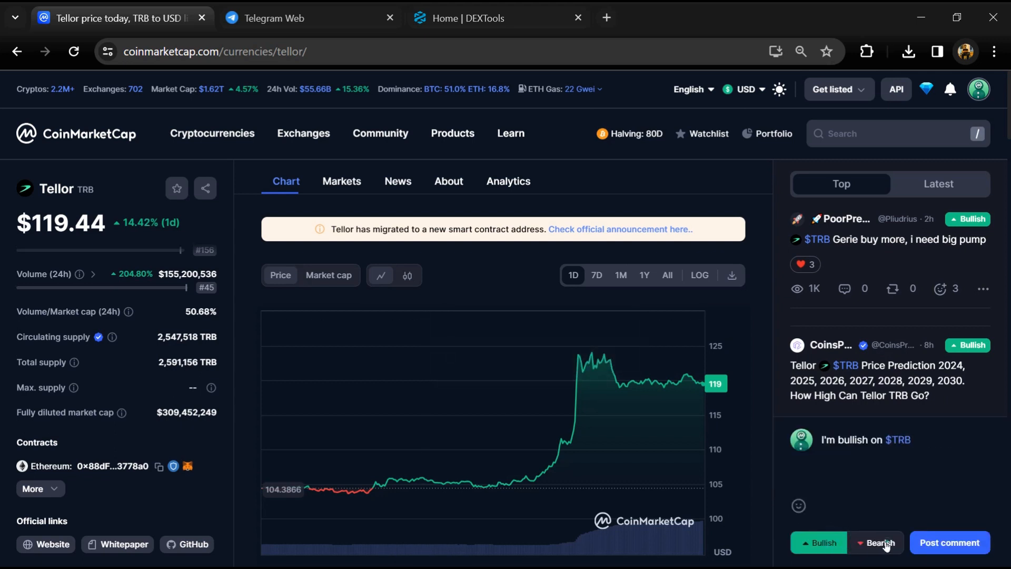
# Mark the draft Bearish, copy Tellor's Ethereum contract address, and switch to the DEXTools tab
pyautogui.click(875, 543)
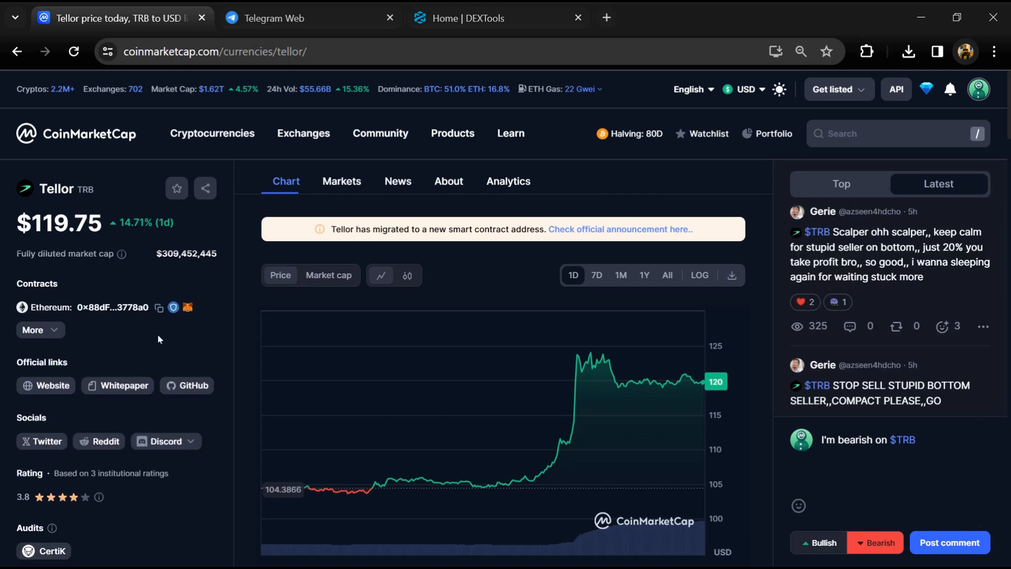
pyautogui.click(158, 307)
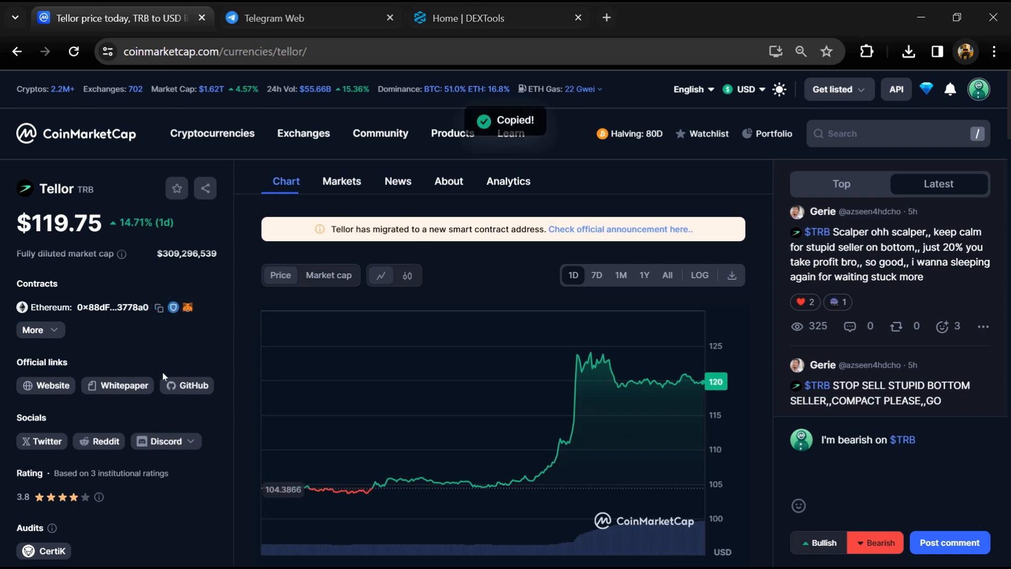
pyautogui.click(496, 18)
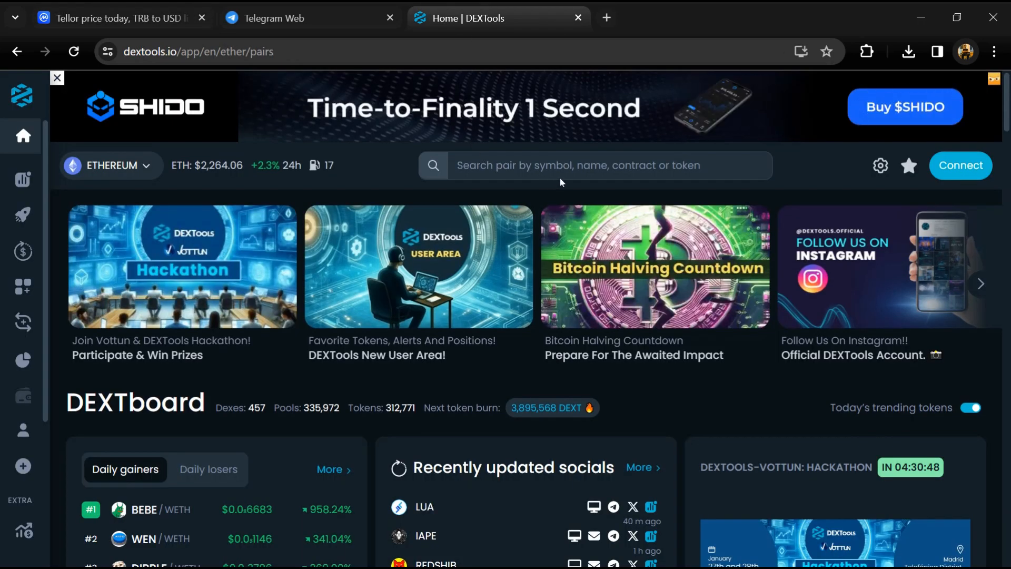
# Paste Tellor's contract address into the DEXTools pair search to reach the TRB pair page
pyautogui.click(593, 165)
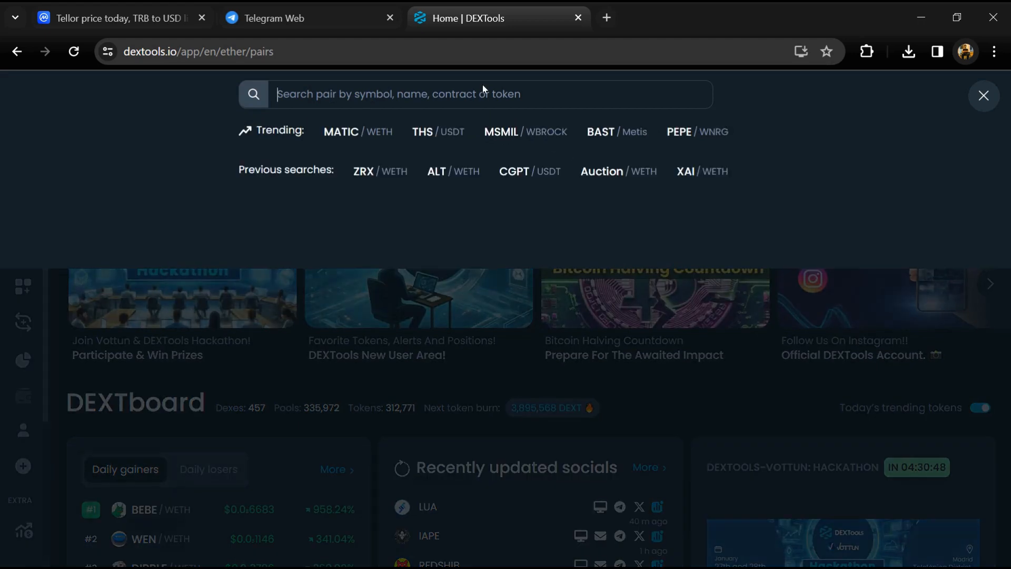
pyautogui.rightClick(480, 94)
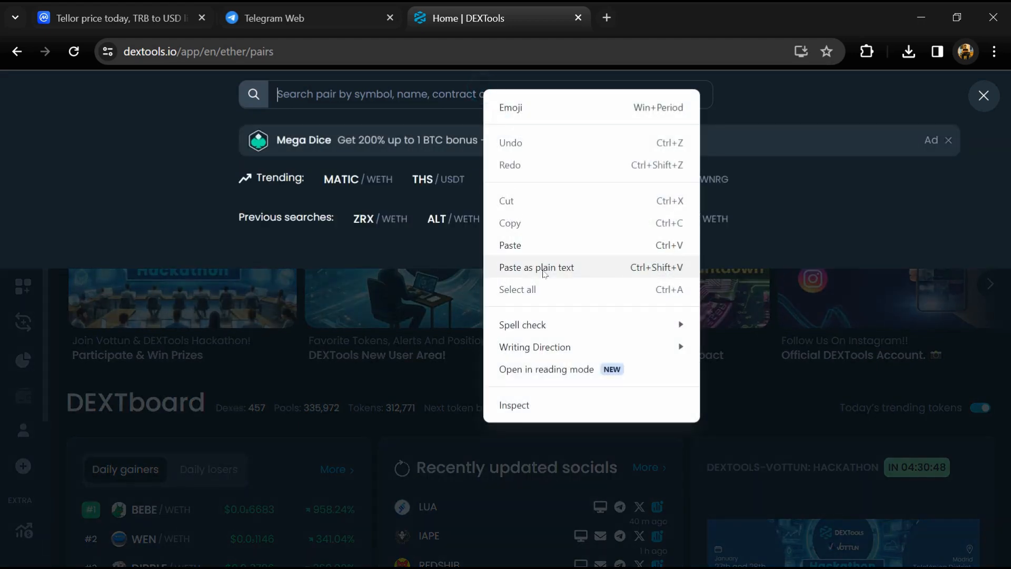
pyautogui.click(510, 245)
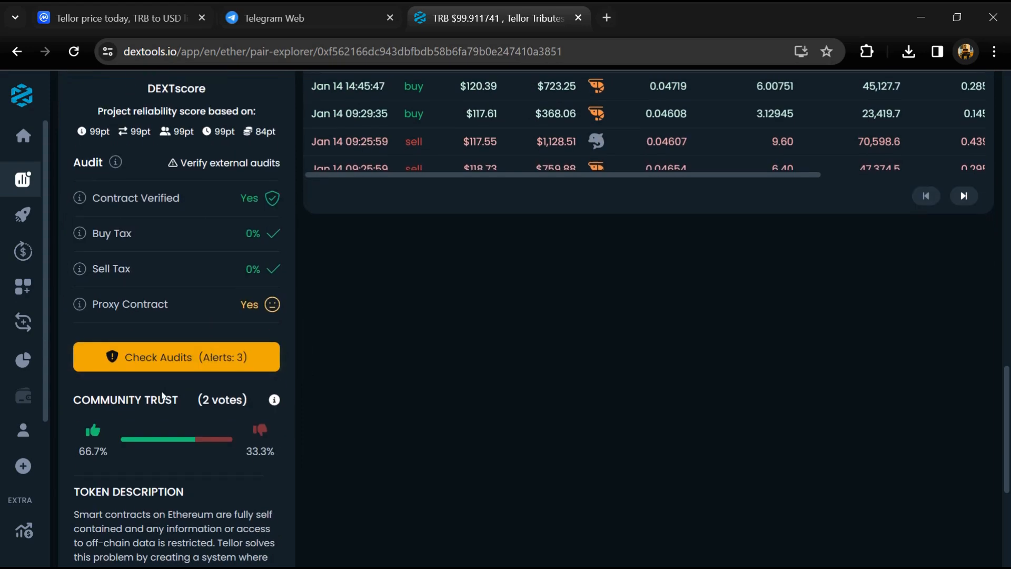
# Review the TRB audit scan results and trade history, then return to the CoinMarketCap Tellor tab
pyautogui.doubleClick(161, 399)
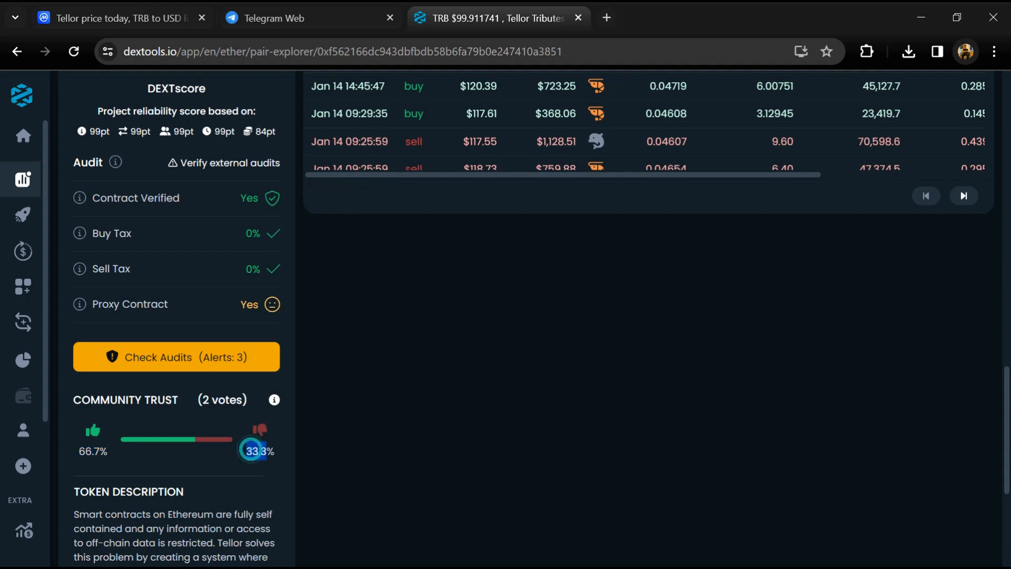
pyautogui.click(175, 357)
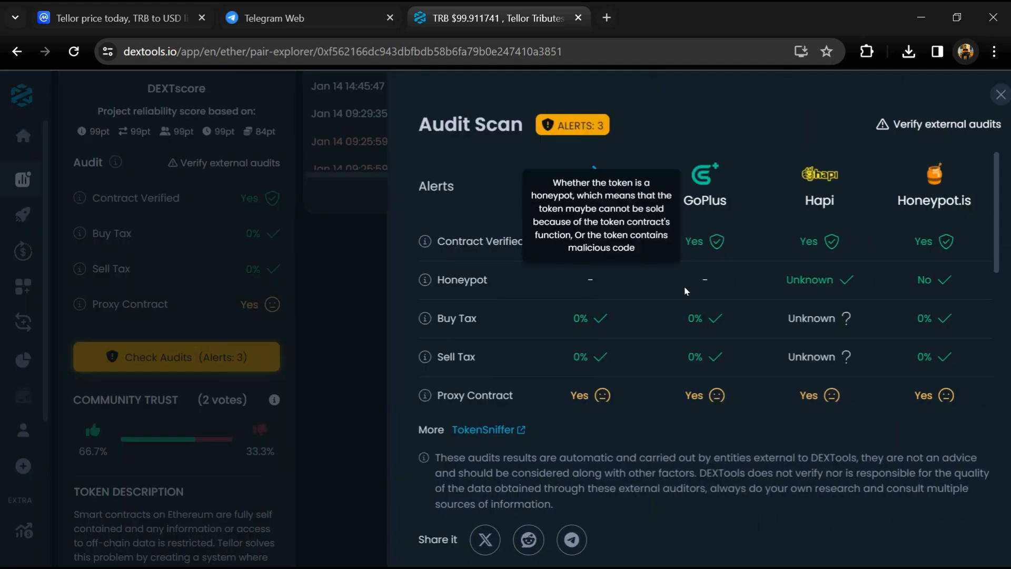
pyautogui.scroll(-3)
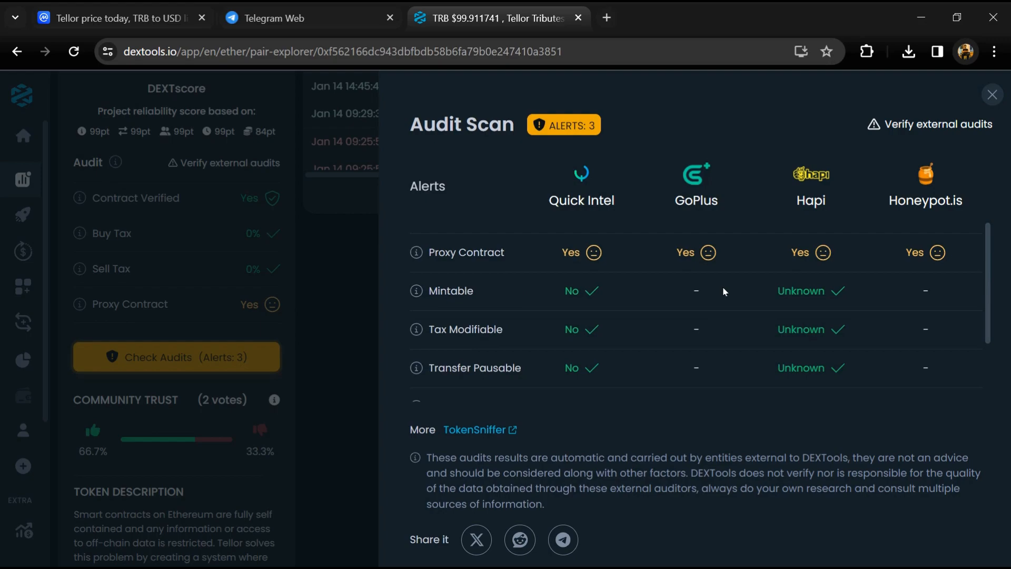
pyautogui.click(991, 94)
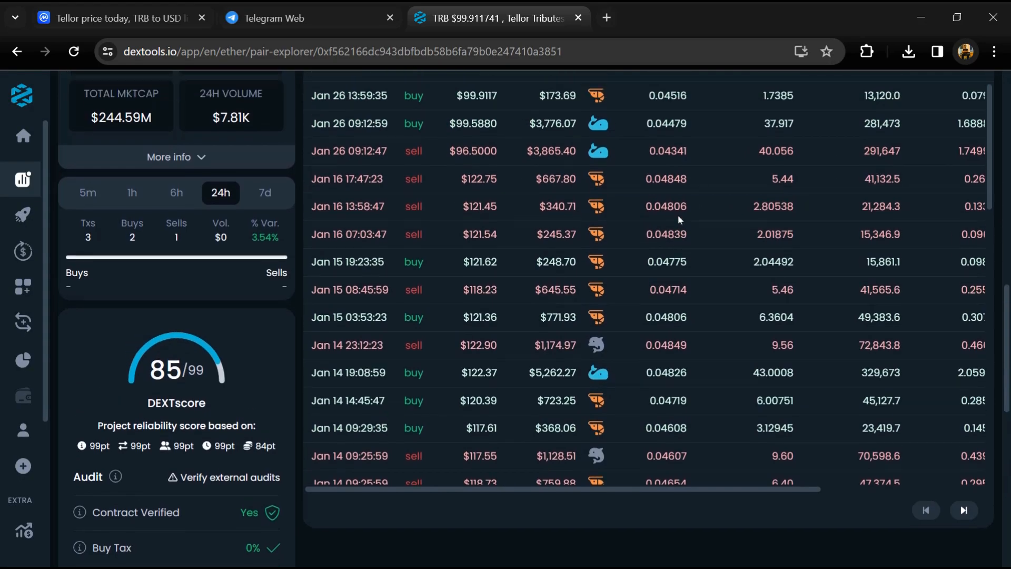
pyautogui.scroll(-3)
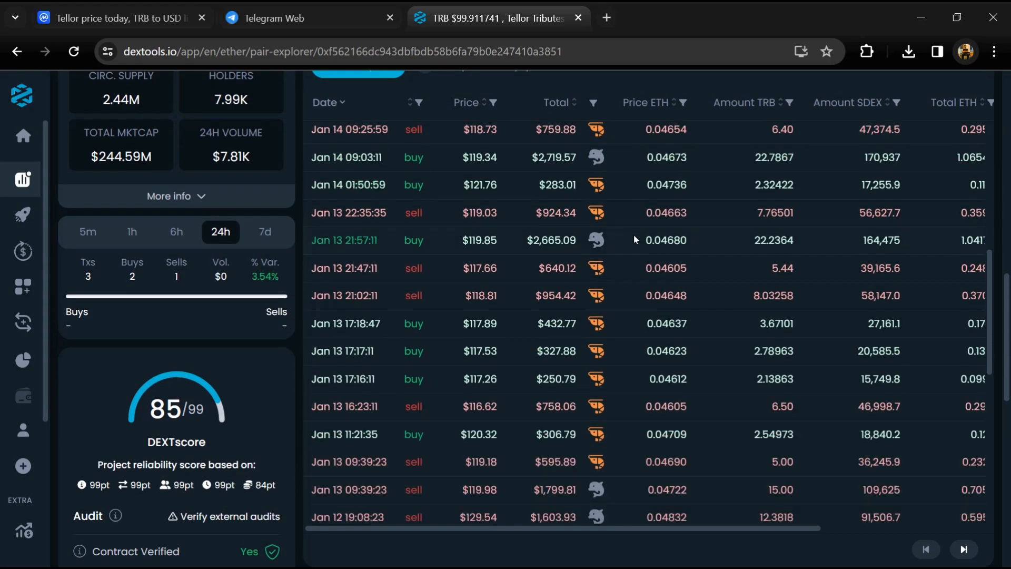
pyautogui.click(116, 17)
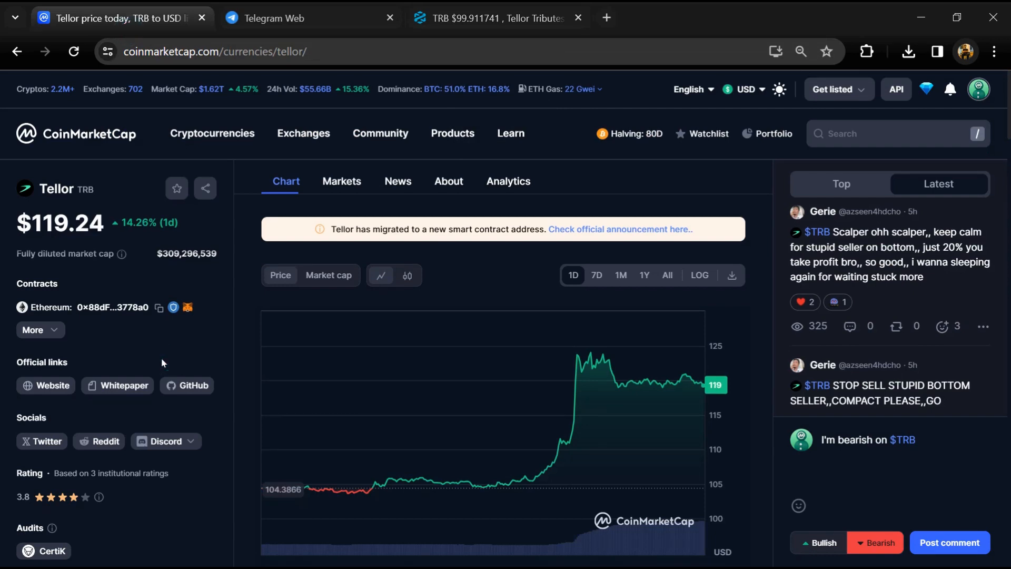
# Browse Tellor's 81 exchange market pairs in the full Markets list
pyautogui.click(341, 181)
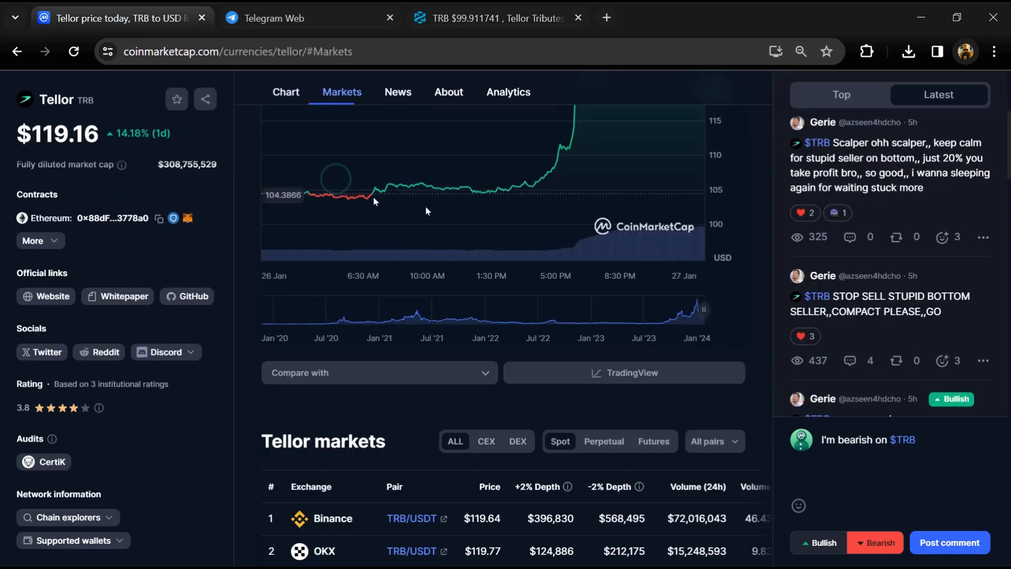
pyautogui.scroll(-3)
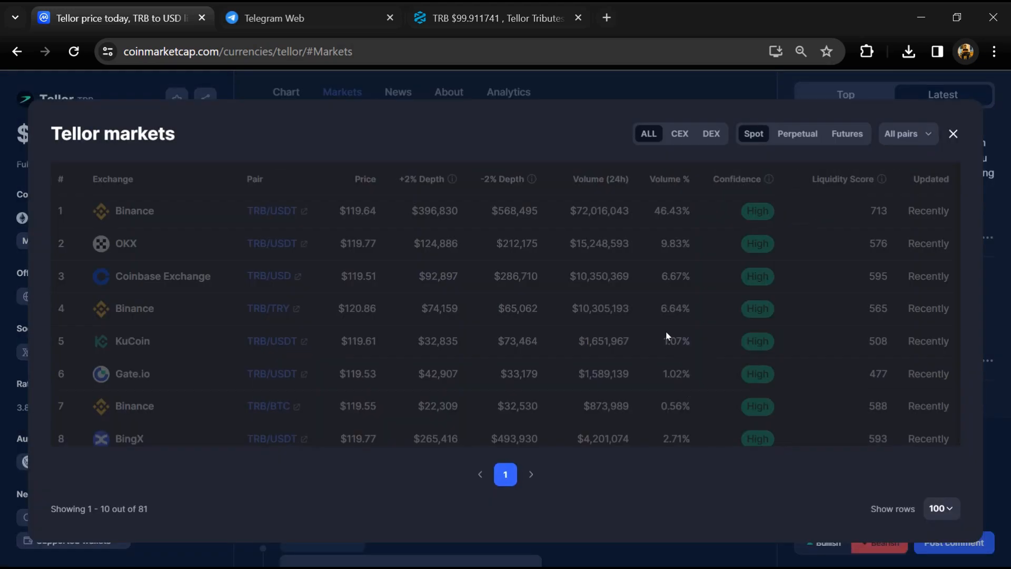
pyautogui.scroll(-3)
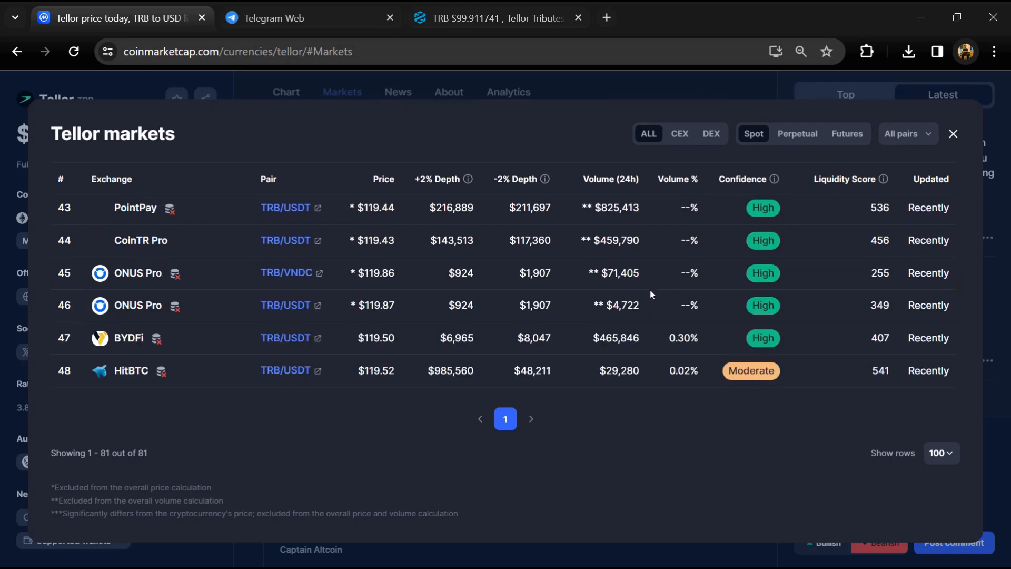
pyautogui.scroll(3)
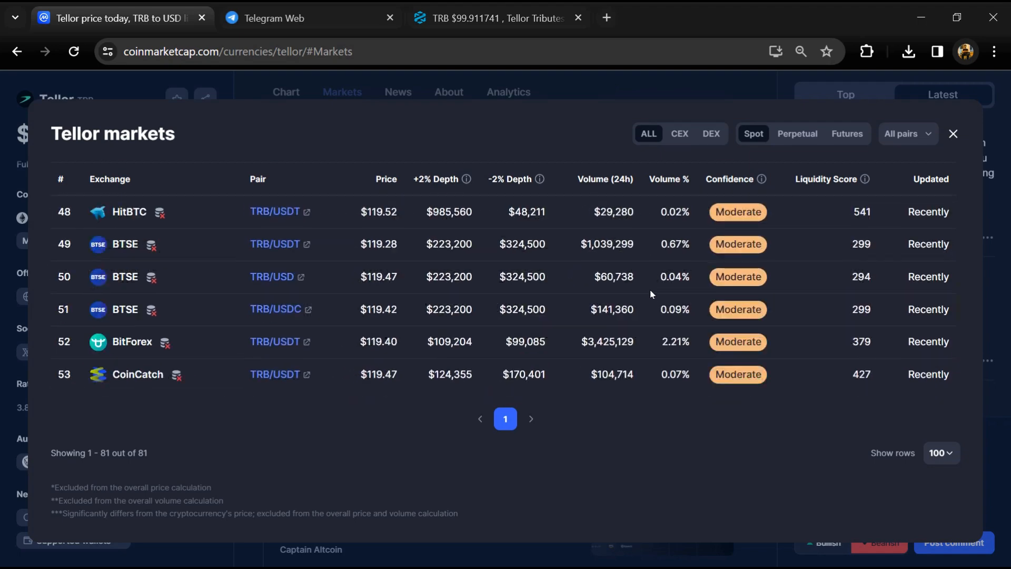
pyautogui.scroll(3)
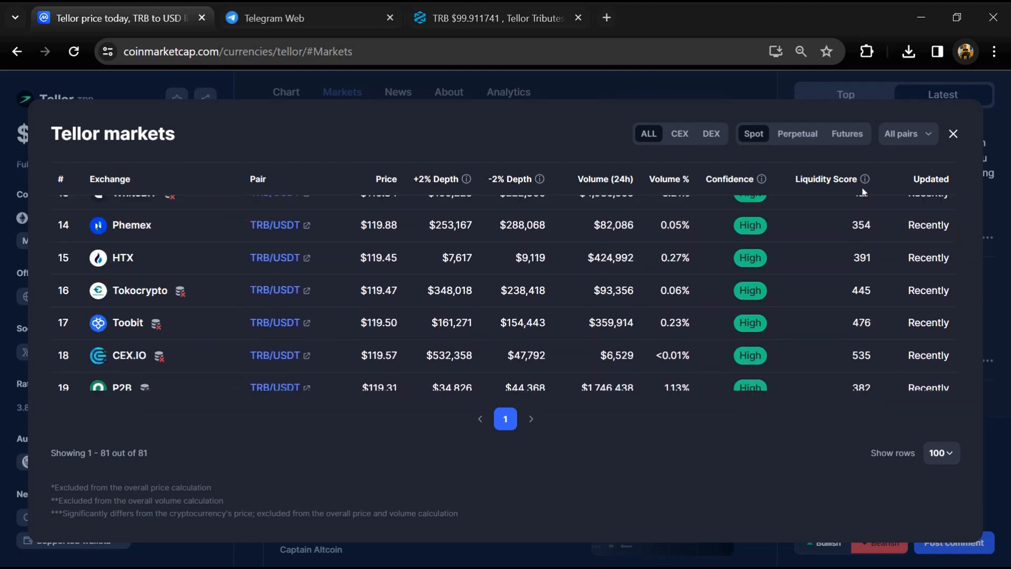
pyautogui.scroll(3)
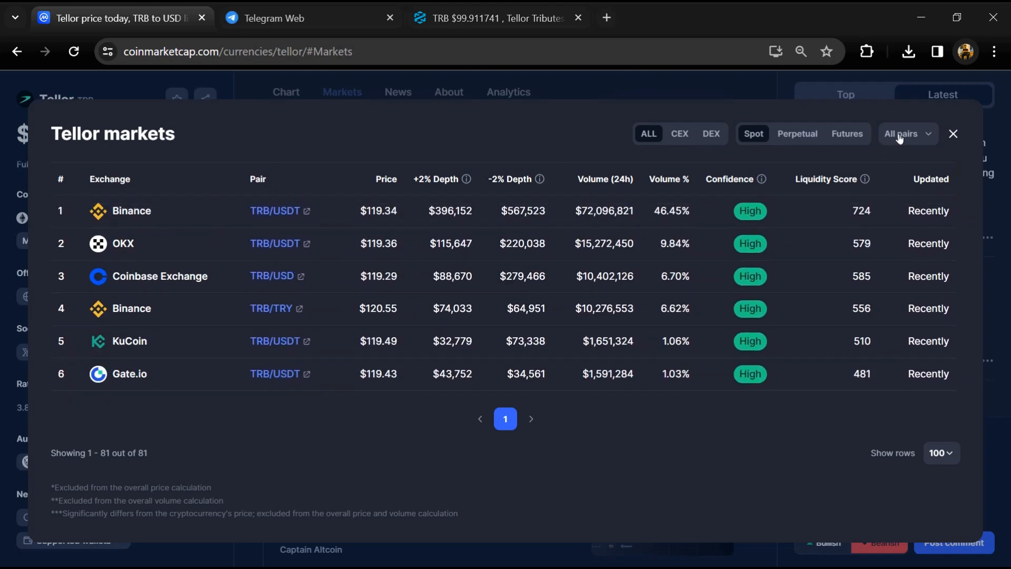
# Show the All pairs filter options, then close the full markets popup
pyautogui.click(905, 133)
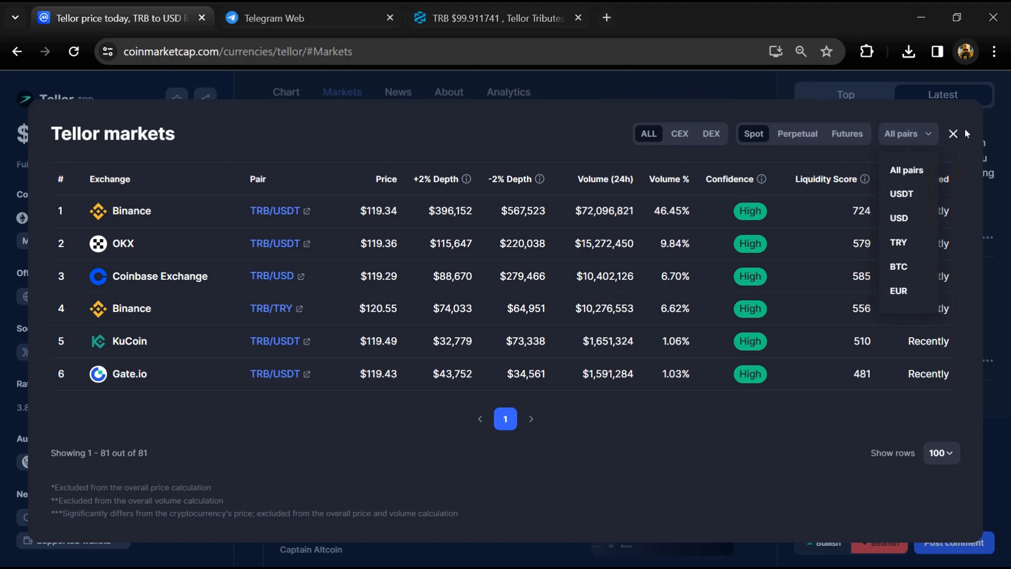
pyautogui.click(952, 134)
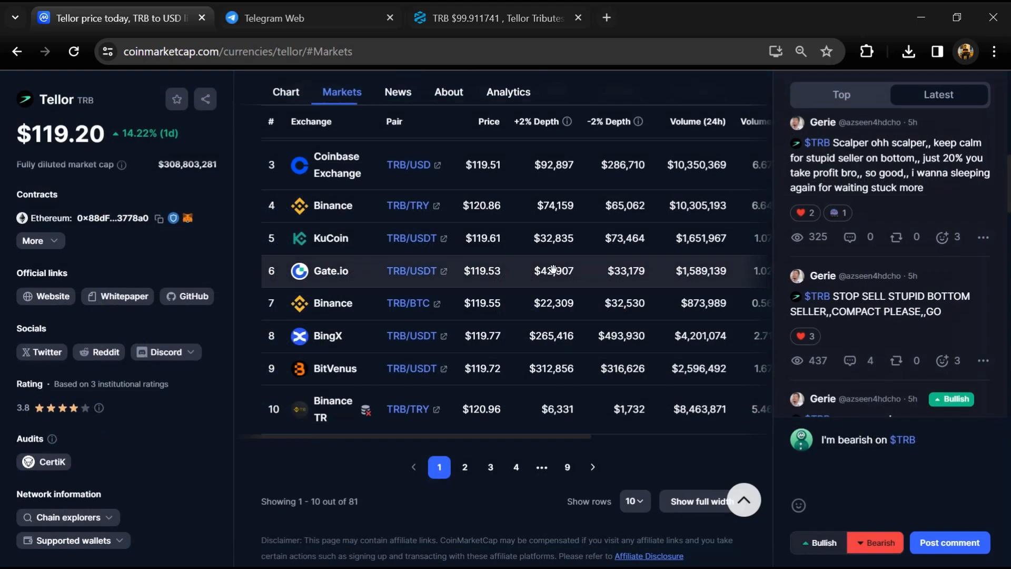
# Scroll the markets table up toward the Etherscan explorer link for the TRB contract
pyautogui.scroll(3)
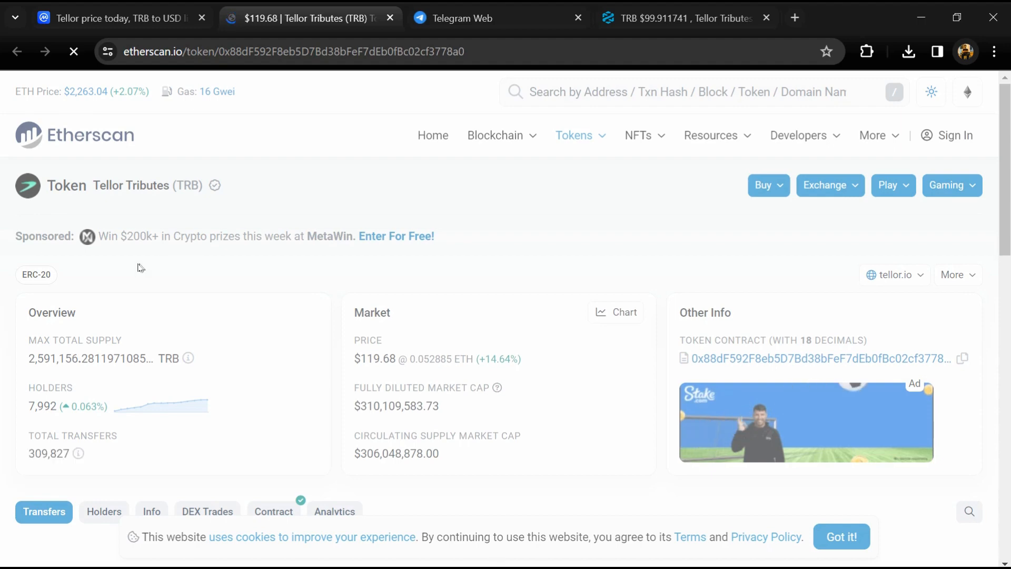
# Show Etherscan's TRB Holders list with Binance 8 at about 25.66% and OKX at 11.30%
pyautogui.scroll(-3)
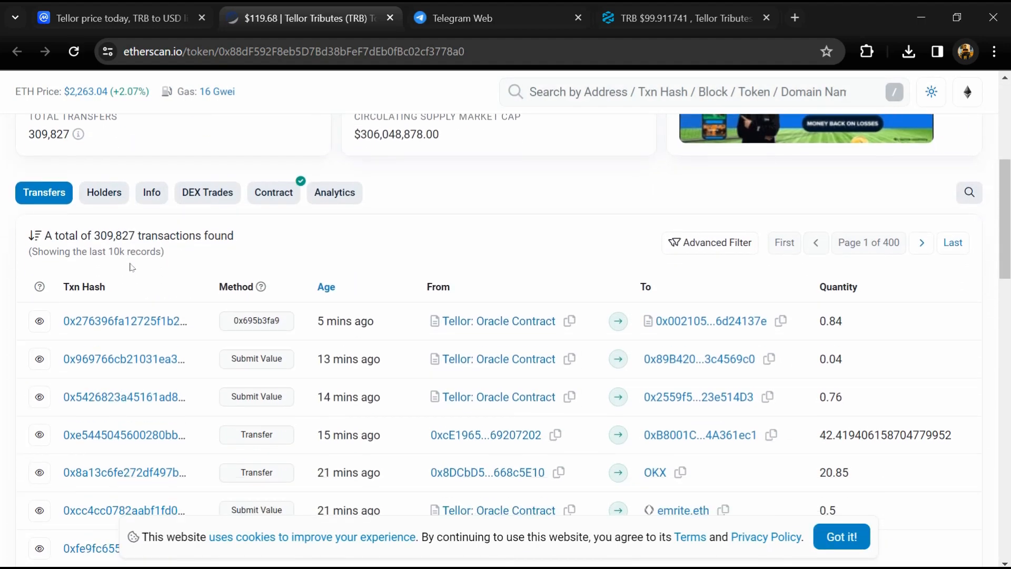
pyautogui.click(103, 192)
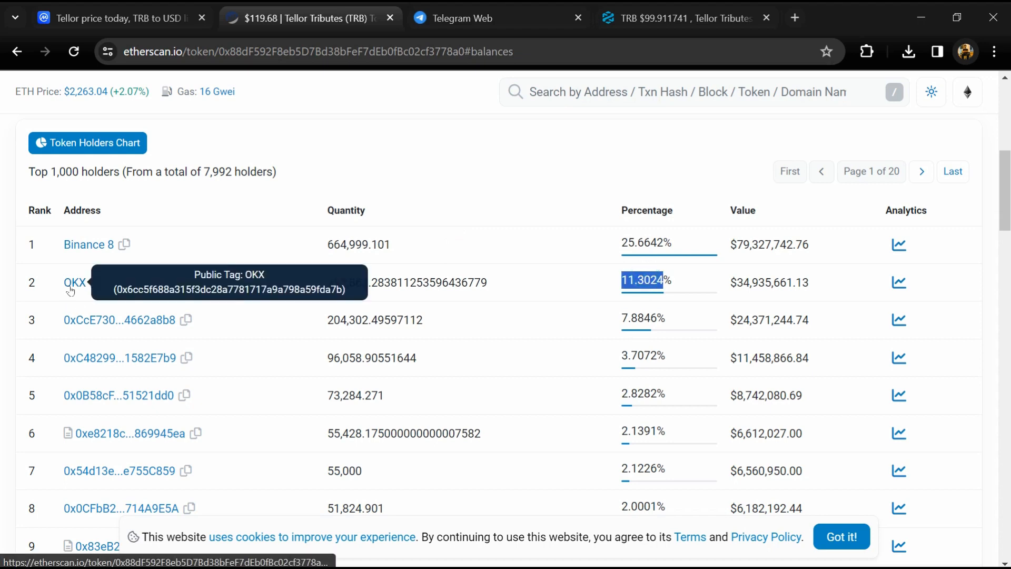
pyautogui.scroll(-3)
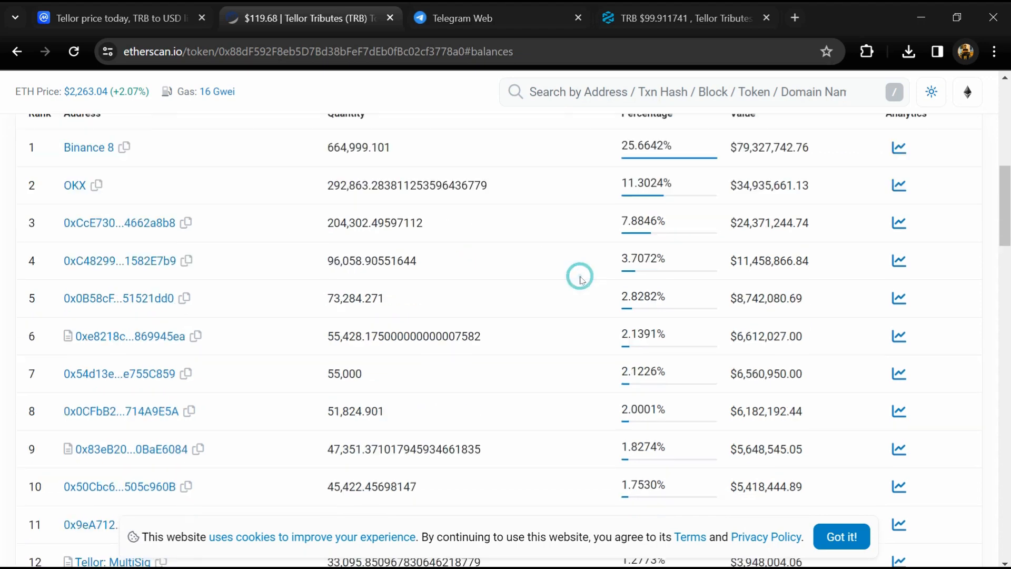
pyautogui.scroll(-3)
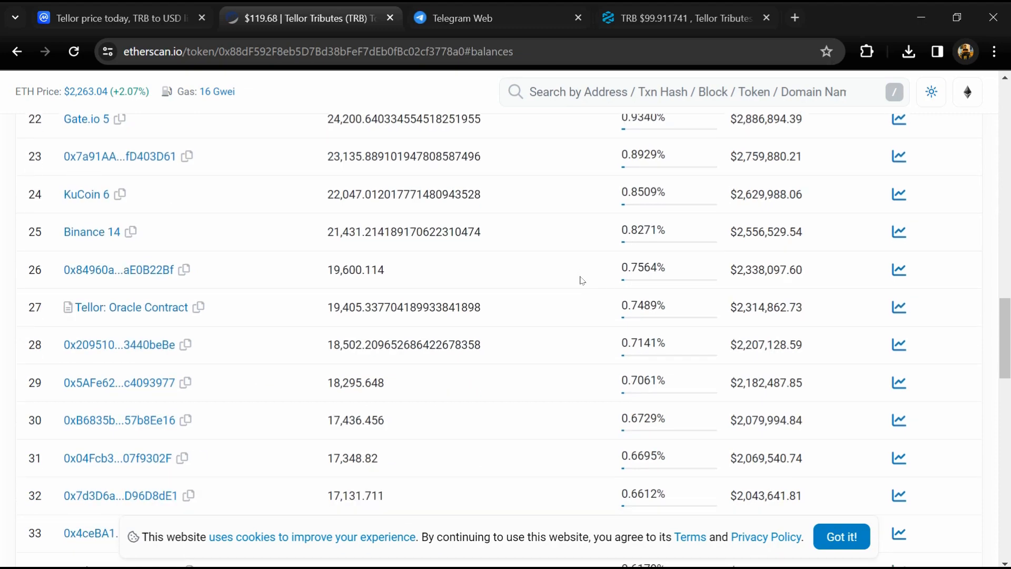
pyautogui.scroll(-3)
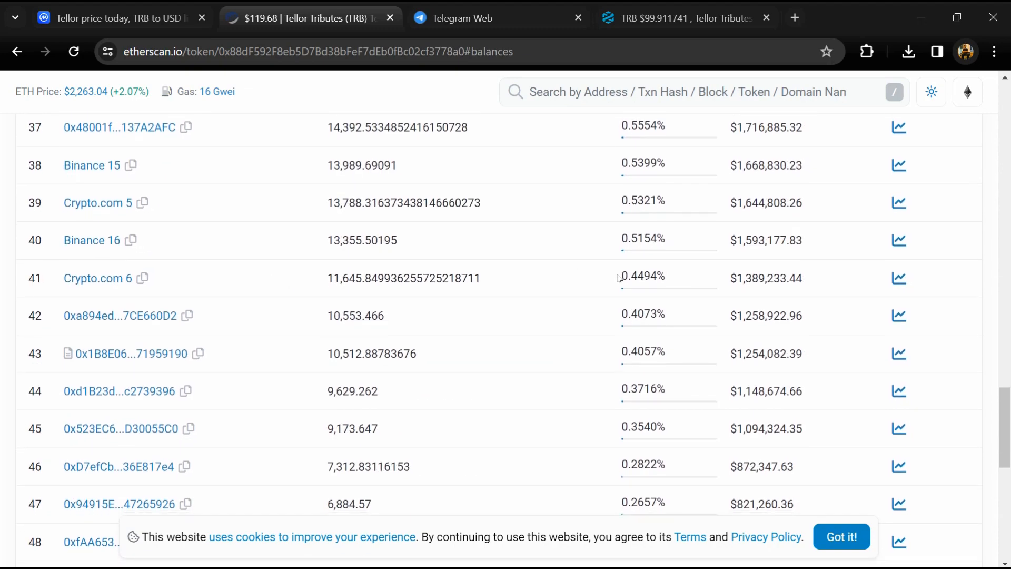